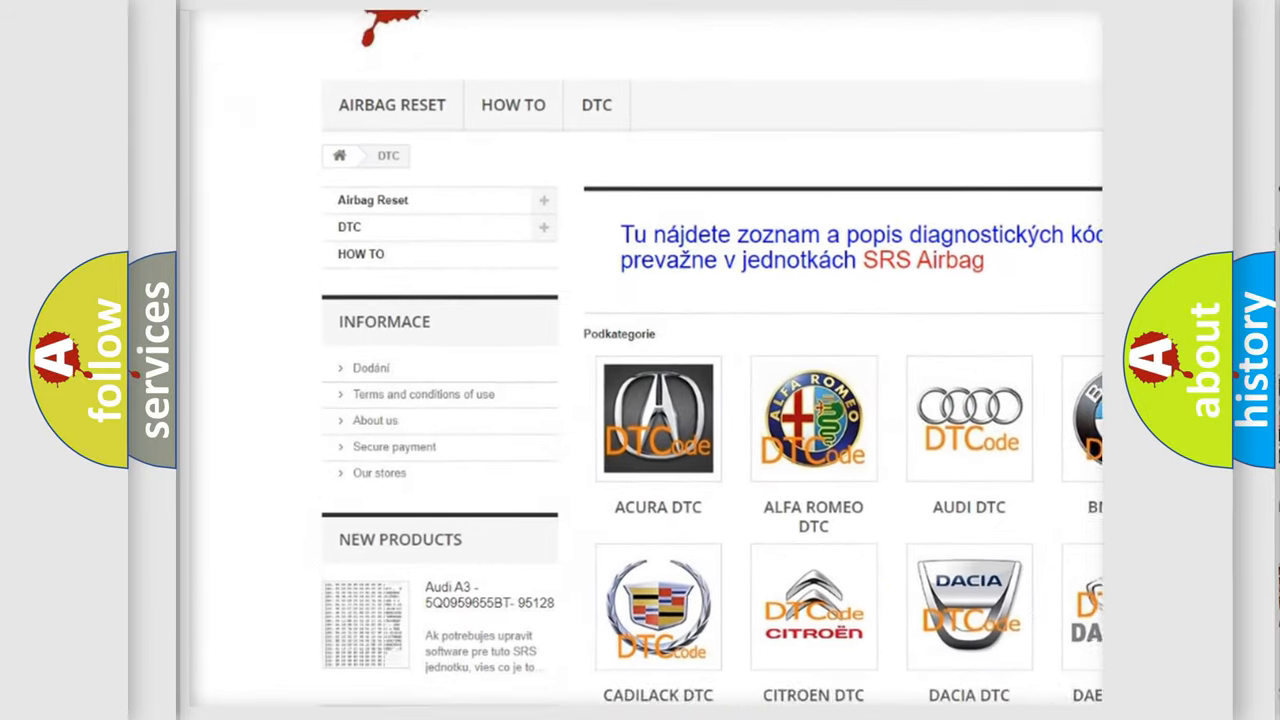
scroll(down, 3)
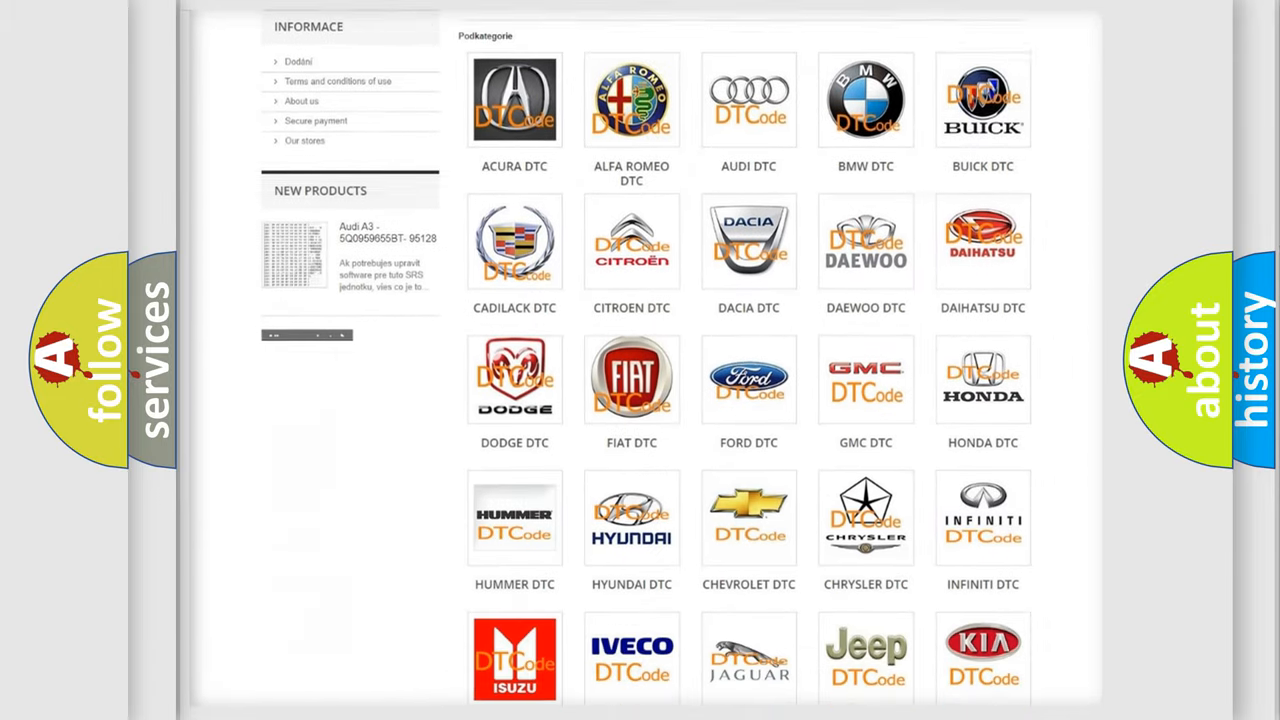
scroll(down, 3)
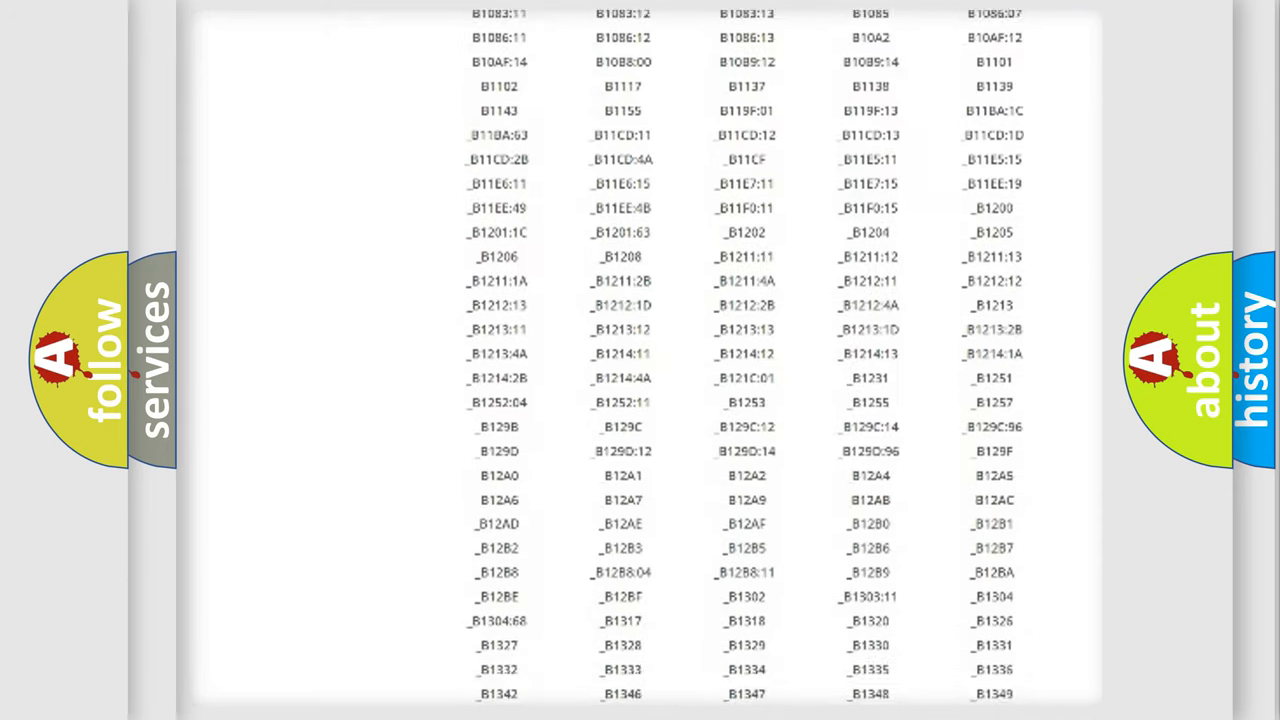
scroll(down, 3)
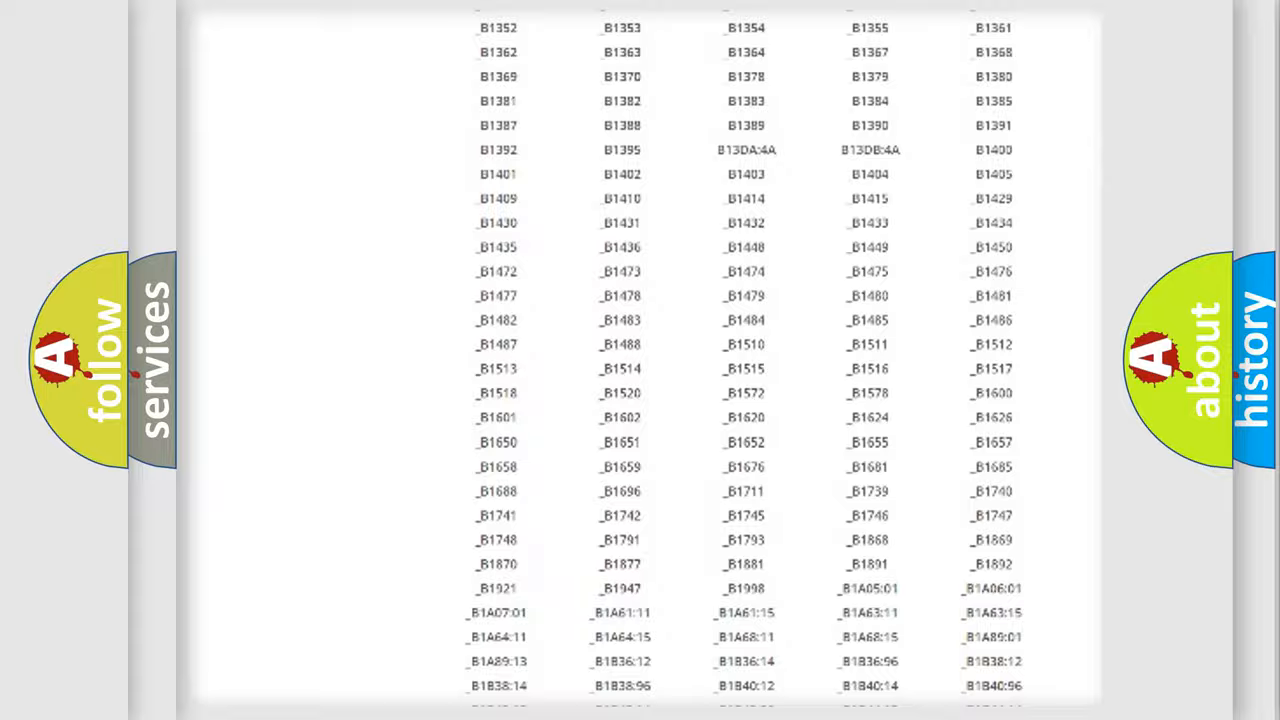